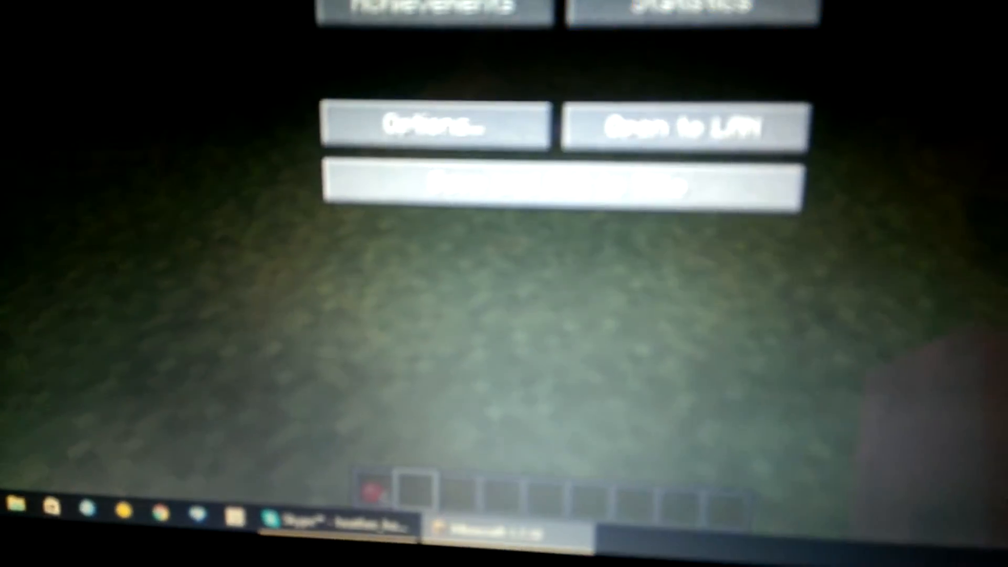
Return to the world from the pause menu, then bring the pause menu back up.
left_click(560, 187)
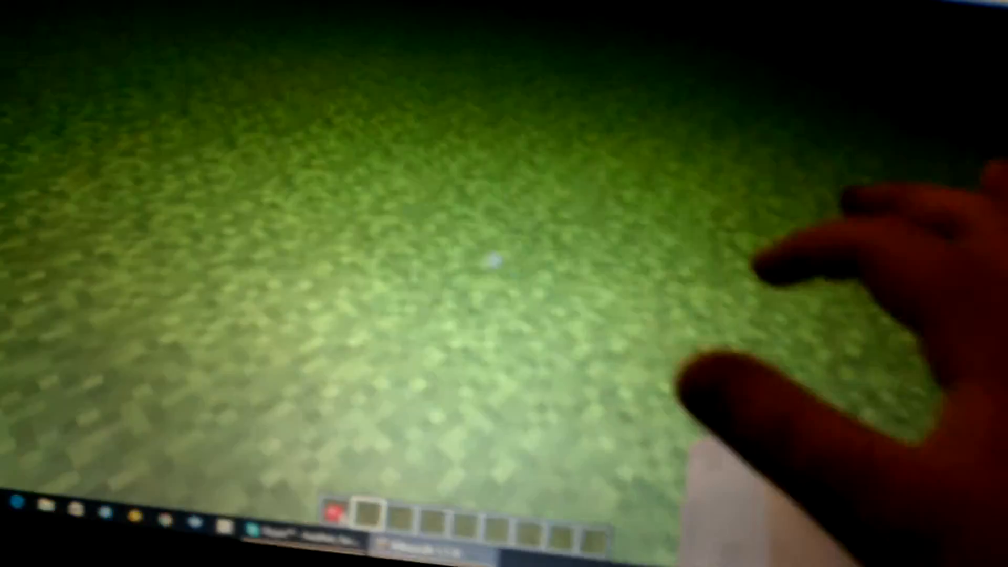
key("Escape")
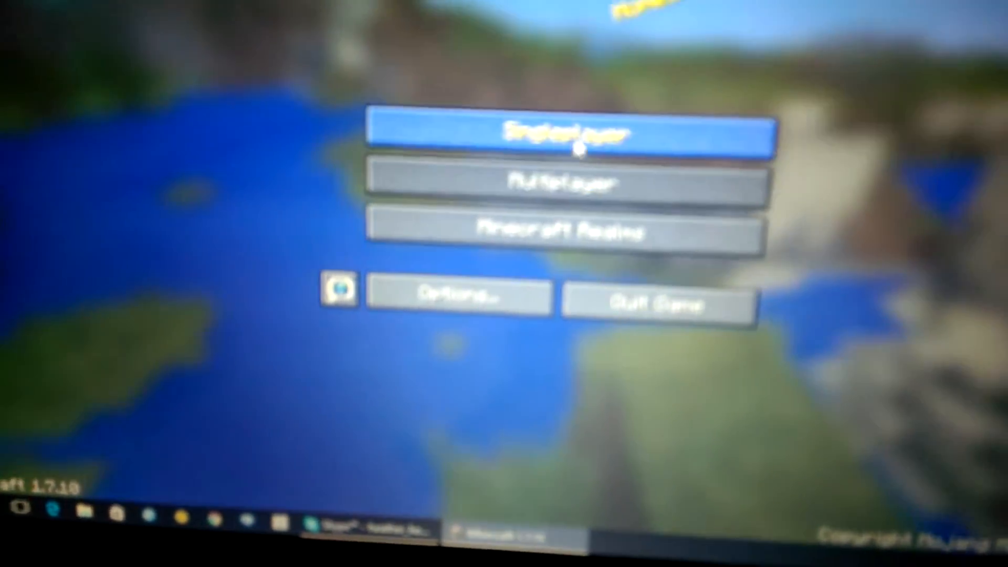
Enter Singleplayer and scroll down the Select World list past the older creative worlds.
left_click(572, 132)
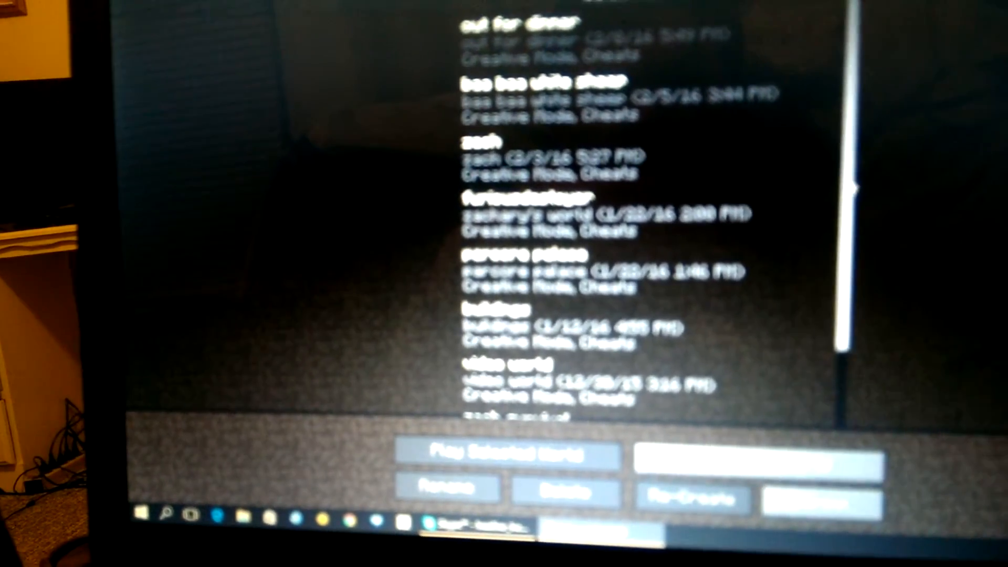
scroll("down", 3)
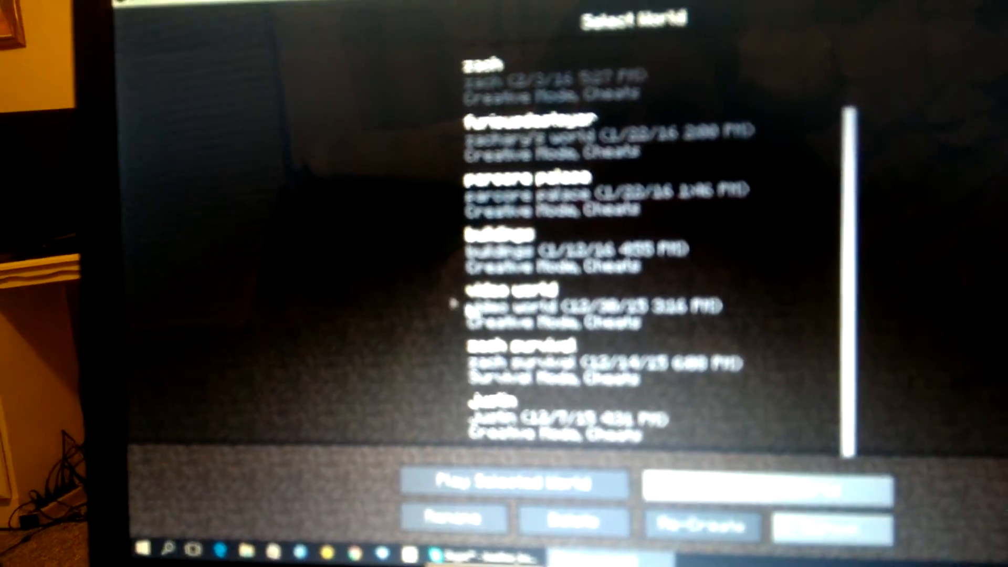